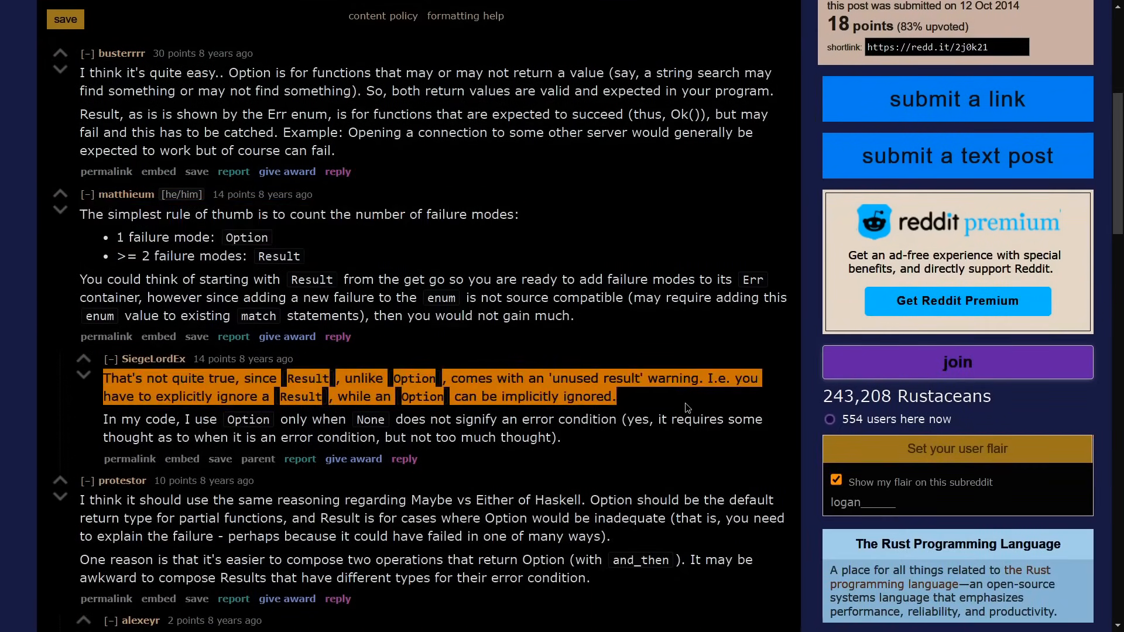
pyautogui.scroll(-3)
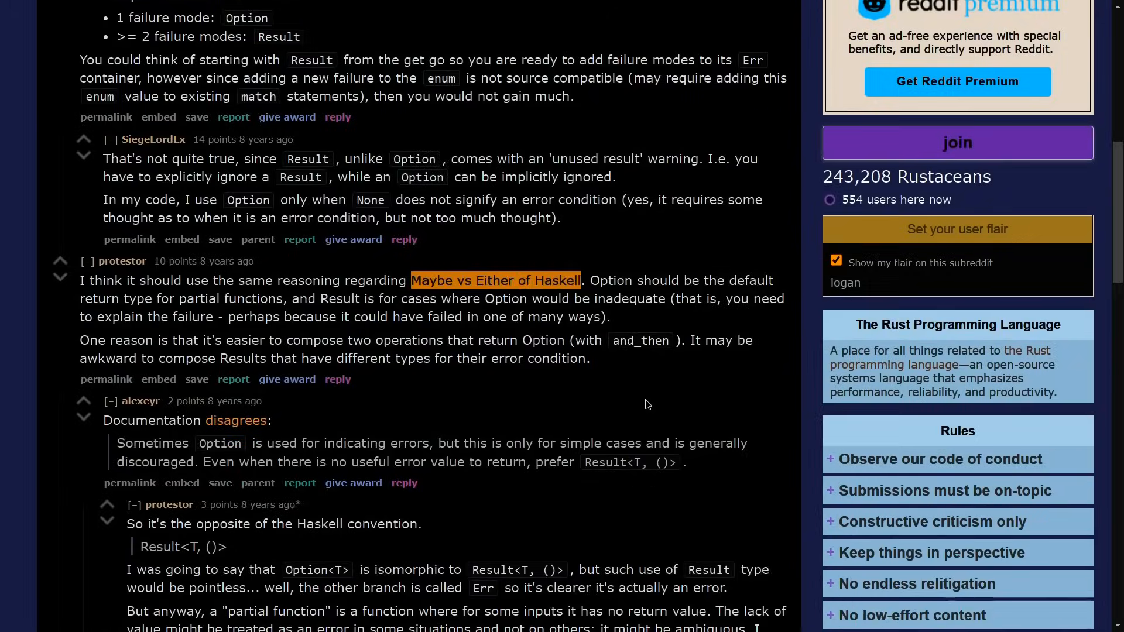